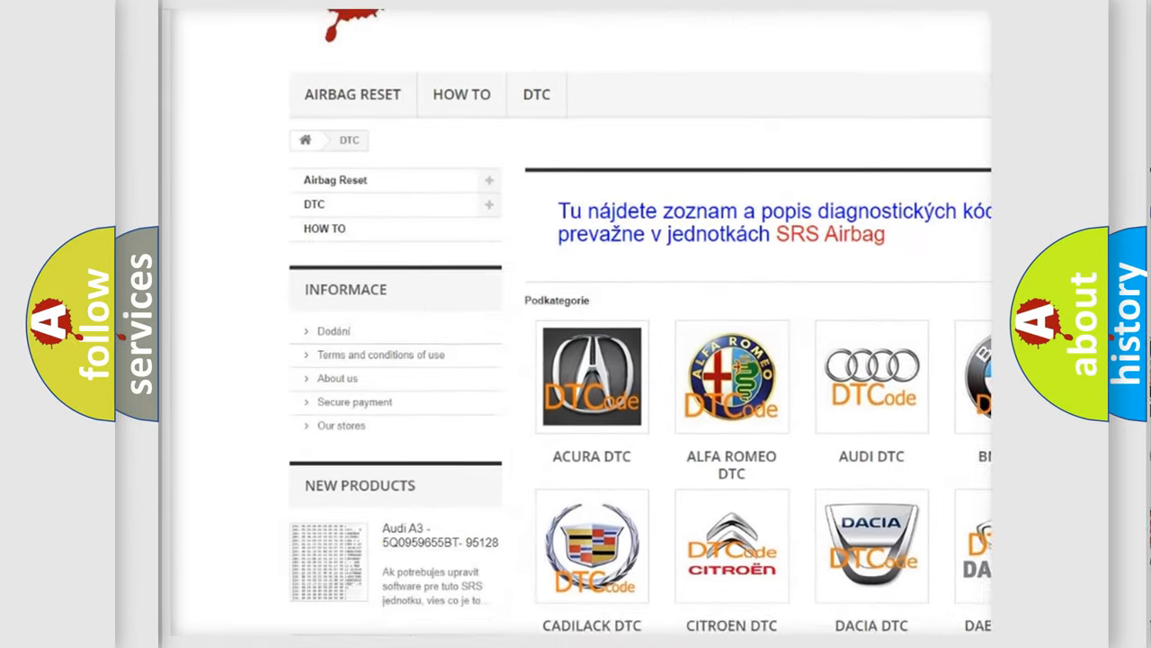
scroll("down", 3)
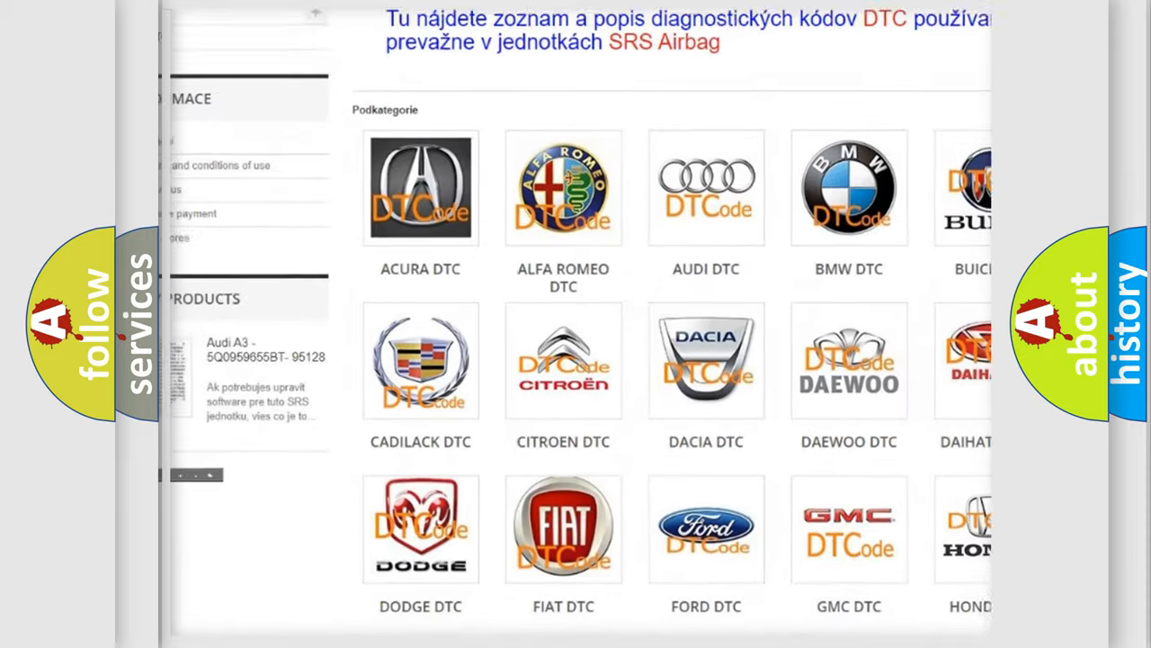
scroll("down", 3)
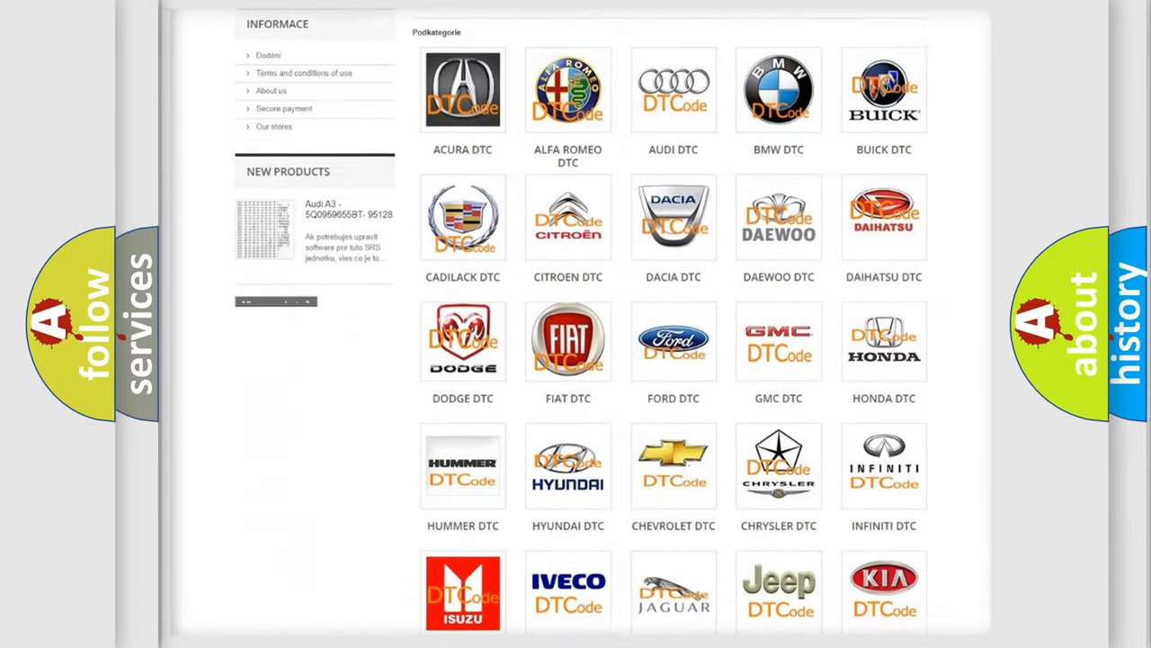
scroll("down", 3)
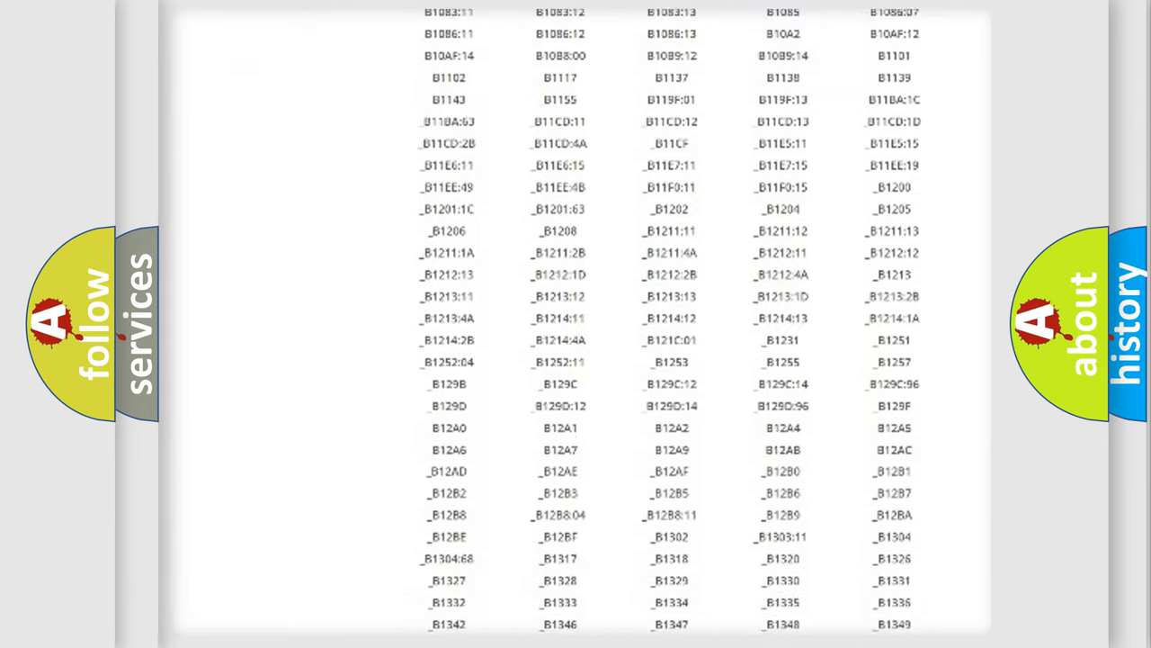
scroll("down", 3)
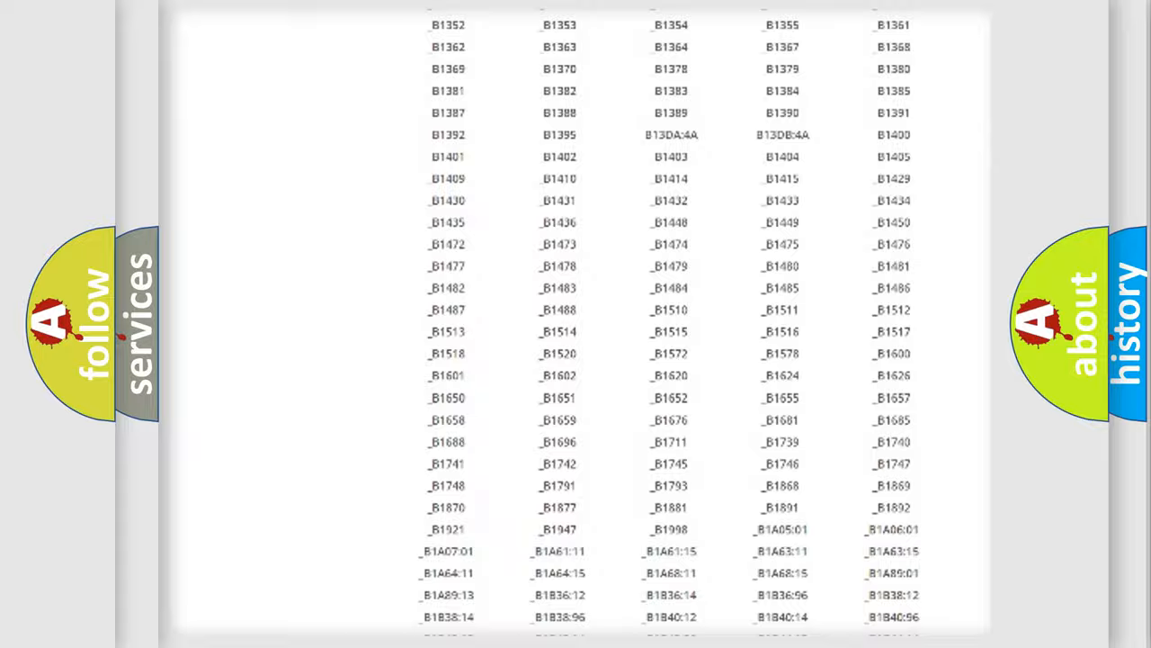